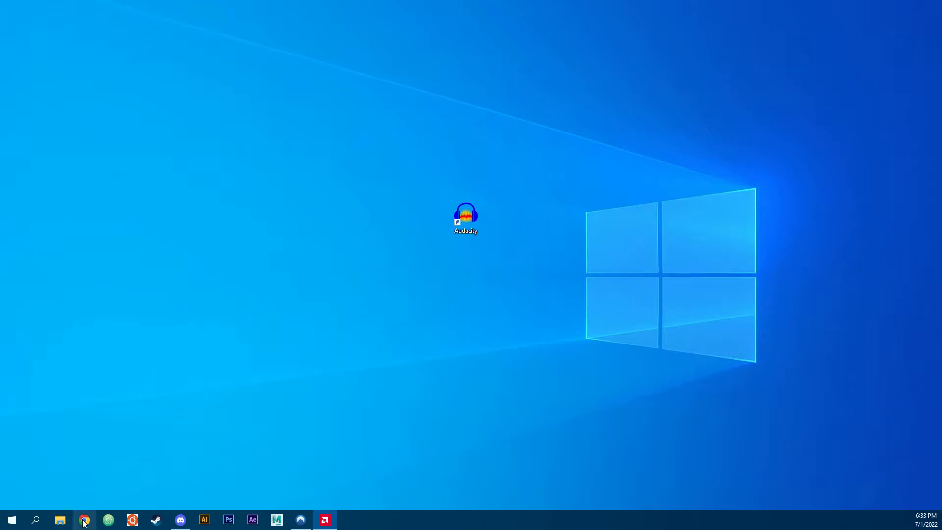
In Chrome, search Google for 'audacity acx check' and open the Nyquist Analyze Plug-ins wiki page
click(84, 520)
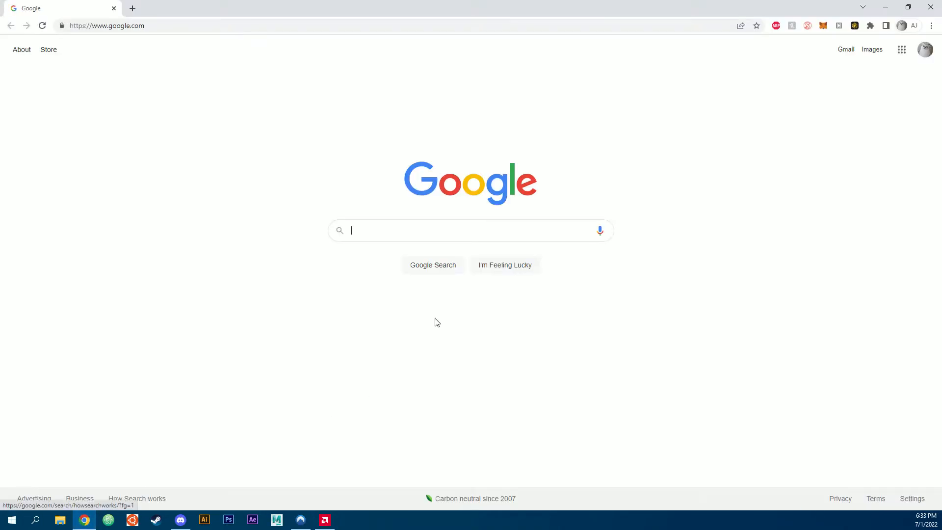
text(audacity acx  h)
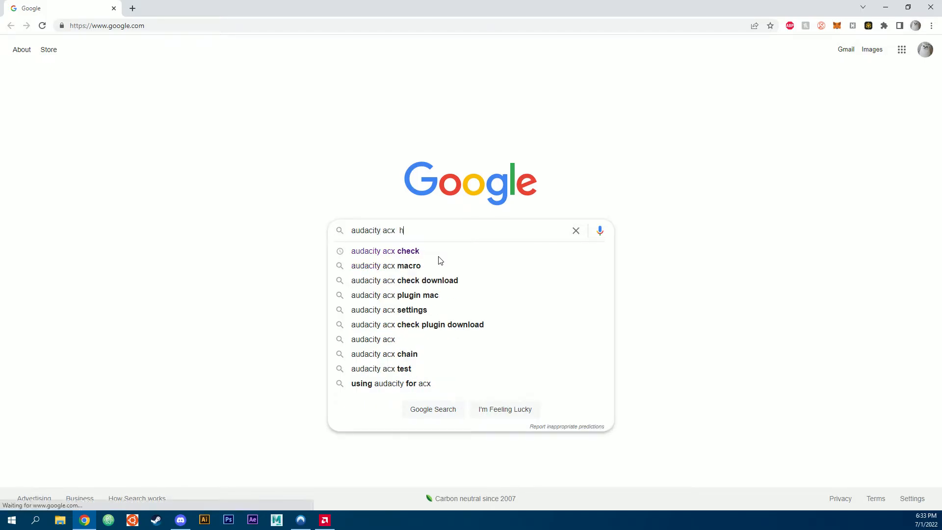
click(385, 251)
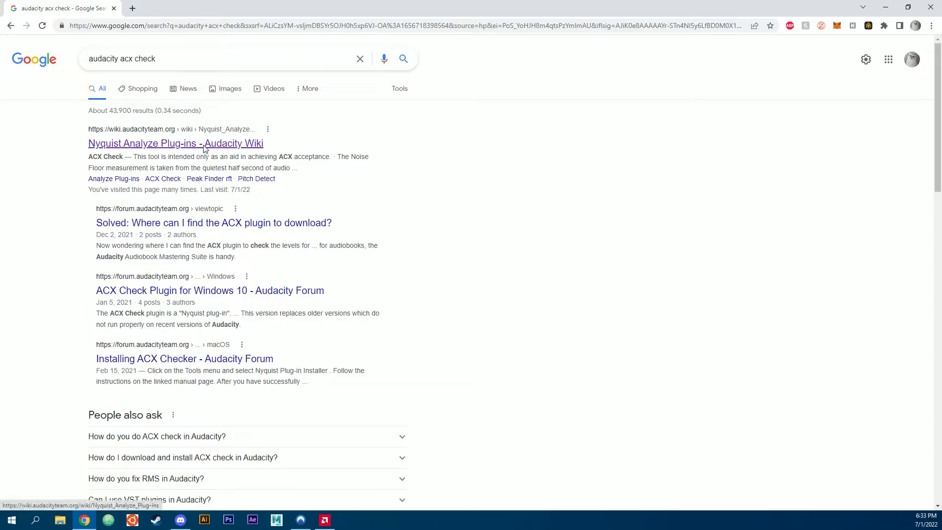
click(176, 143)
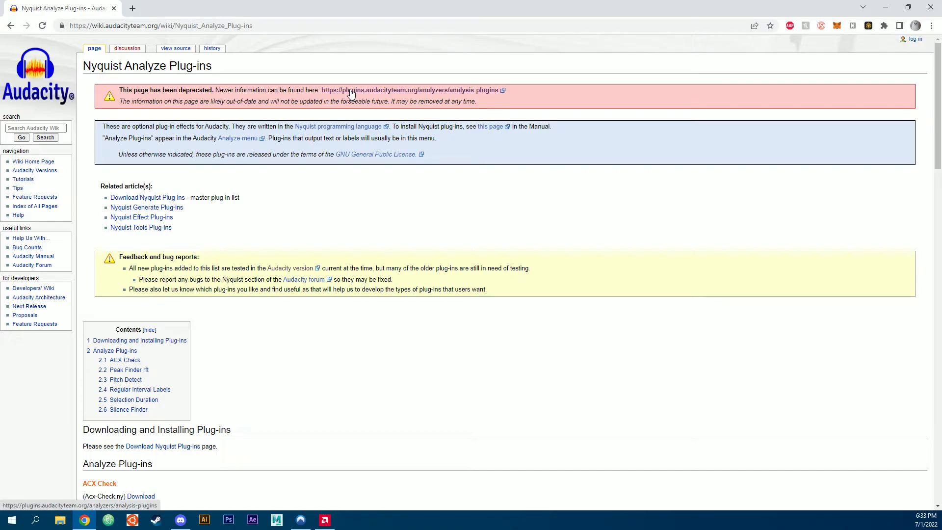
Follow the deprecation link to the Audacity analysis plugins page and scroll to ACX Check
click(410, 90)
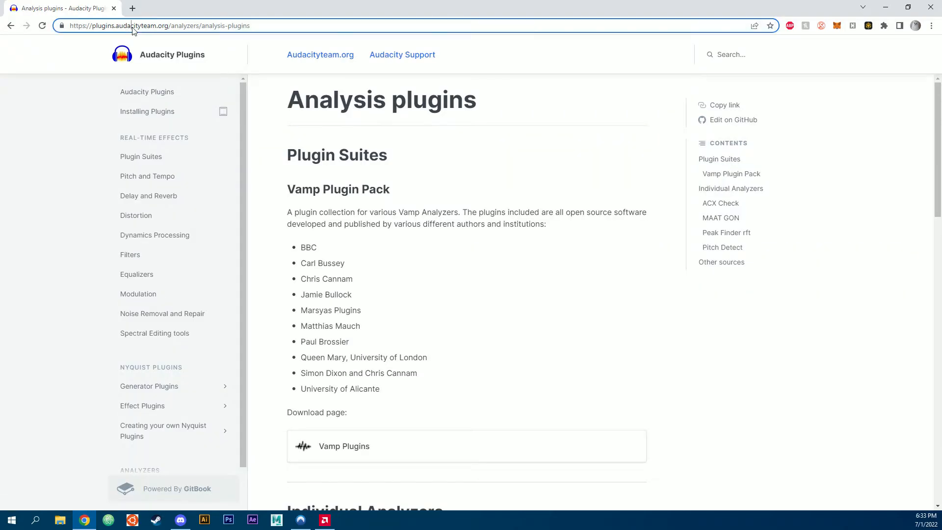
scroll(down, 3)
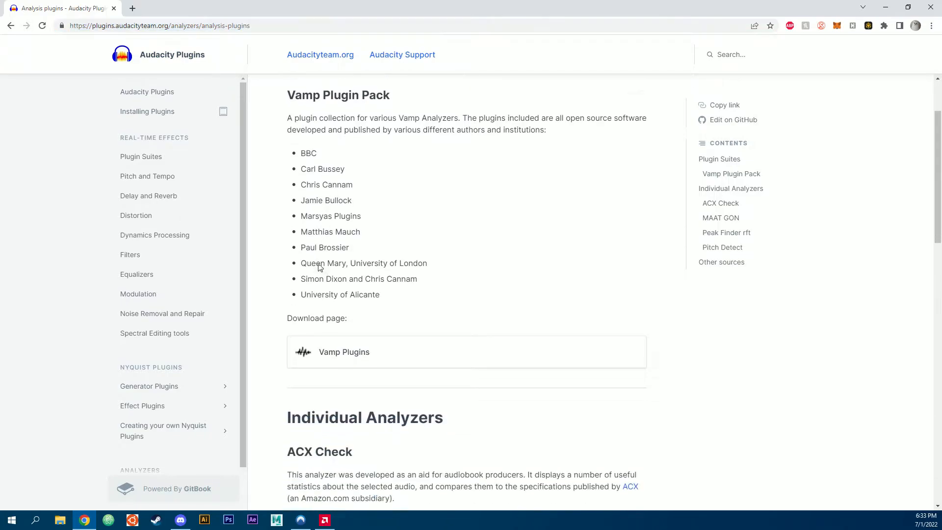
scroll(down, 3)
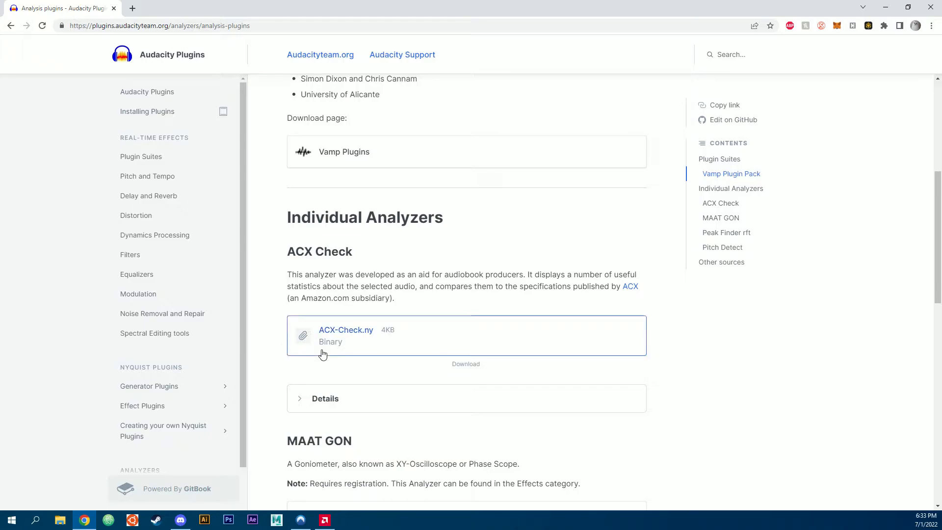
Download ACX-Check.ny and show the downloaded file in its folder
click(345, 330)
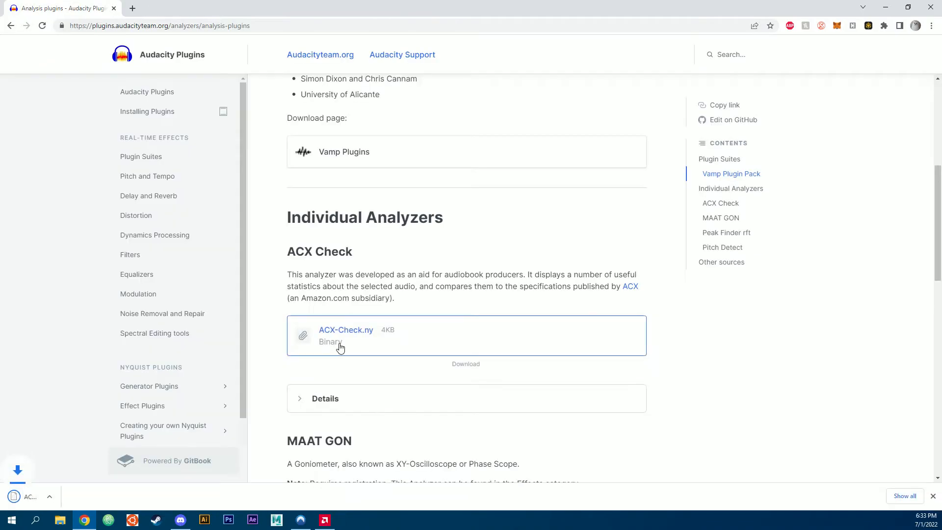
click(346, 330)
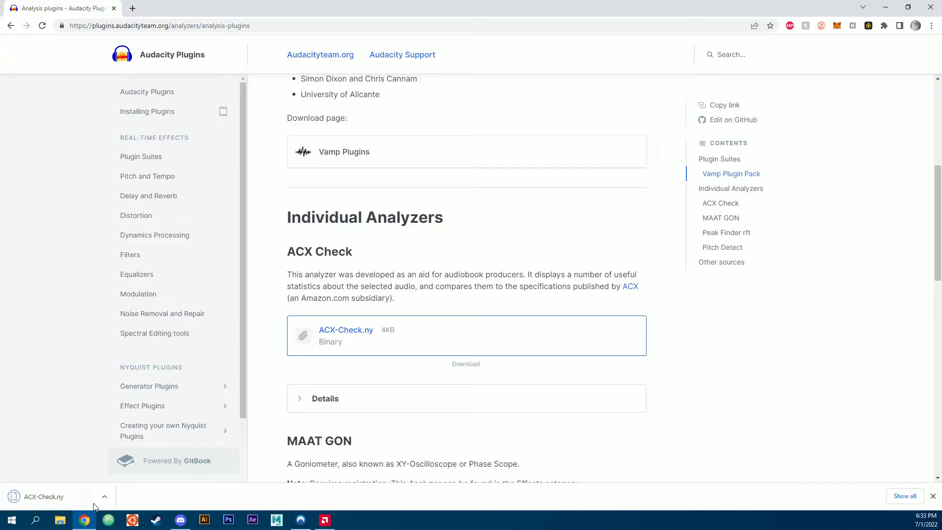
click(104, 496)
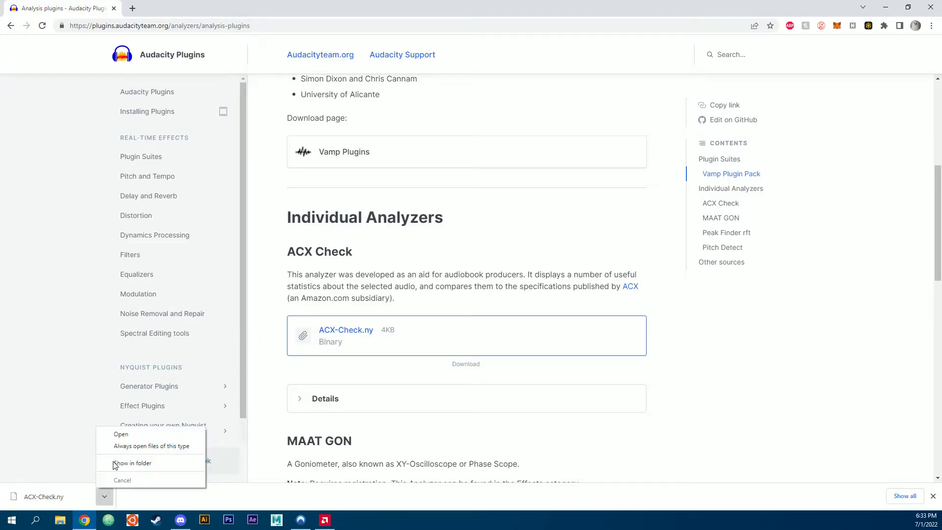
click(131, 463)
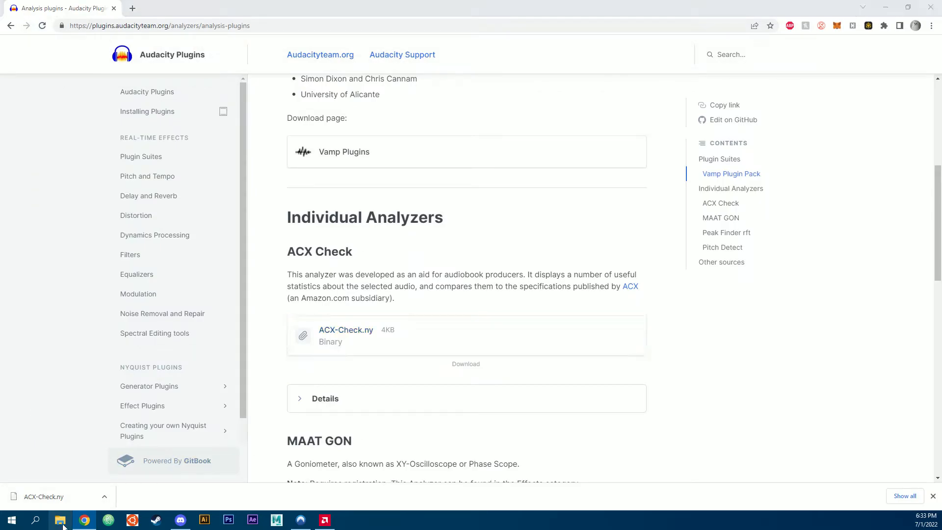
Copy ACX-Check.ny from the Downloads folder
click(59, 520)
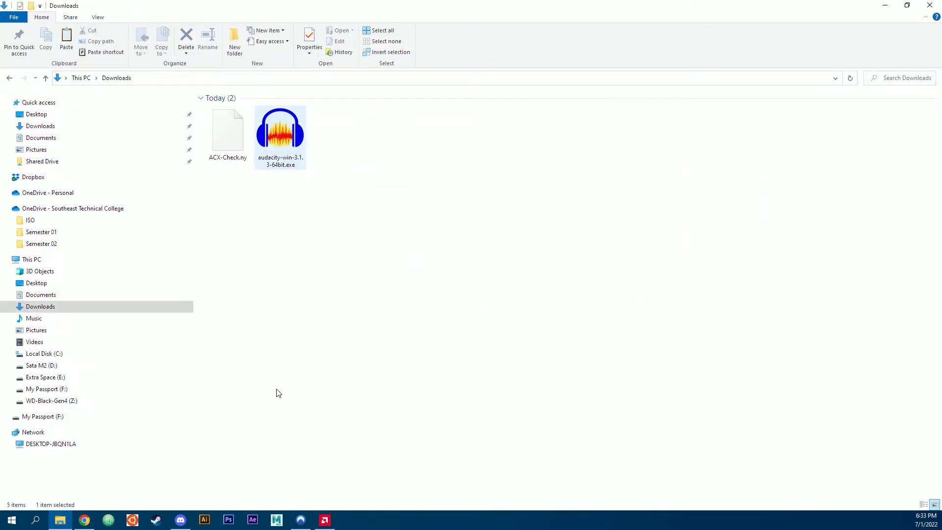
click(227, 129)
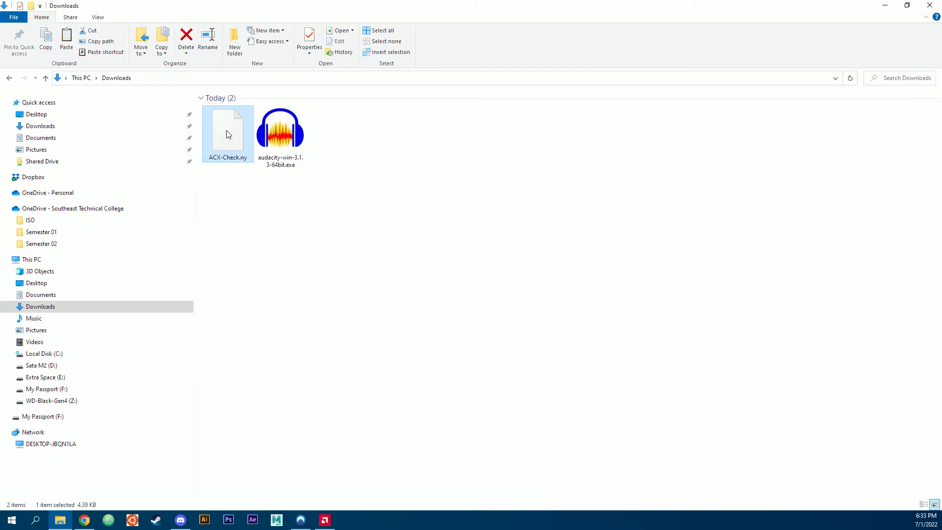
right_click(228, 133)
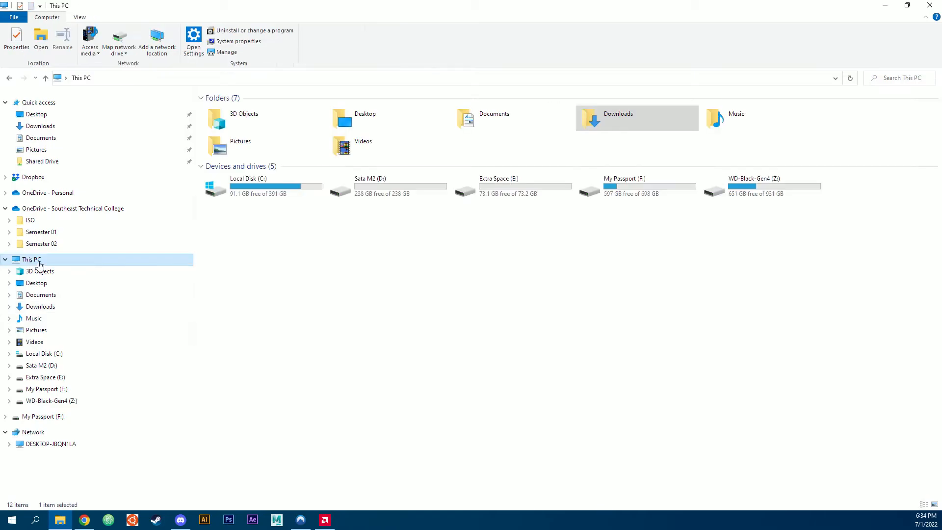
mouse_move(259, 186)
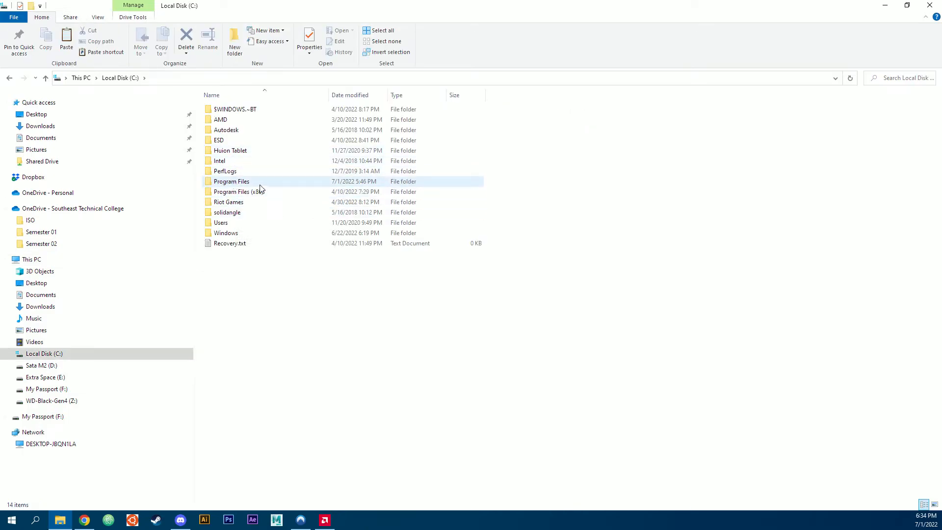
Paste ACX-Check.ny into C:\Program Files\Audacity\Plug-Ins, granting administrator permission
double_click(231, 181)
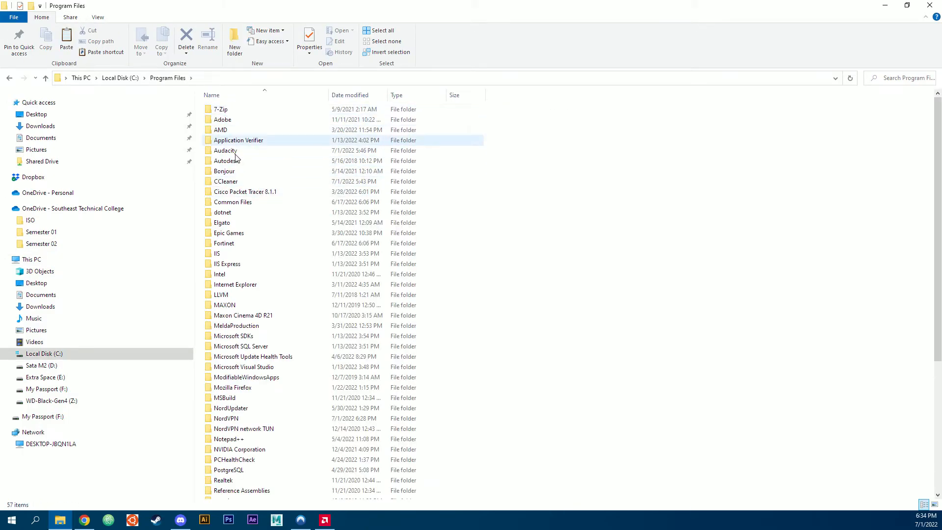
double_click(225, 151)
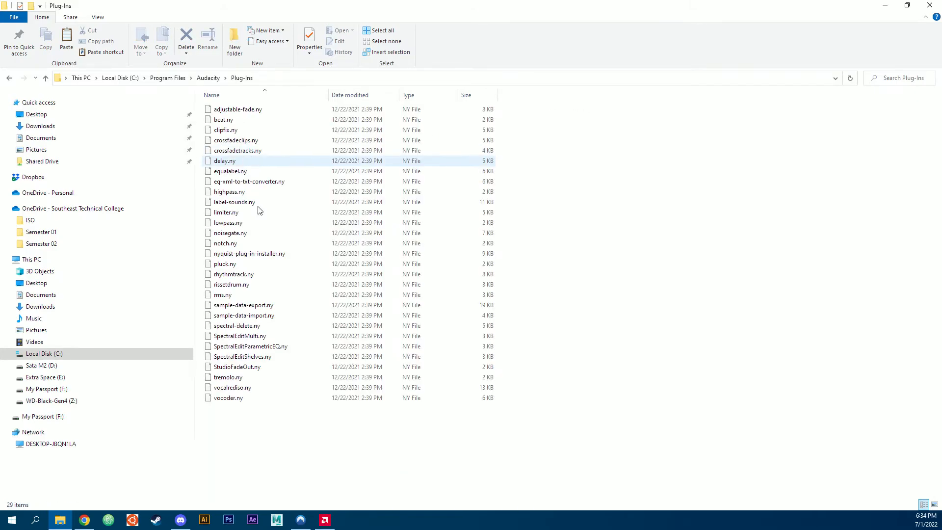
right_click(259, 211)
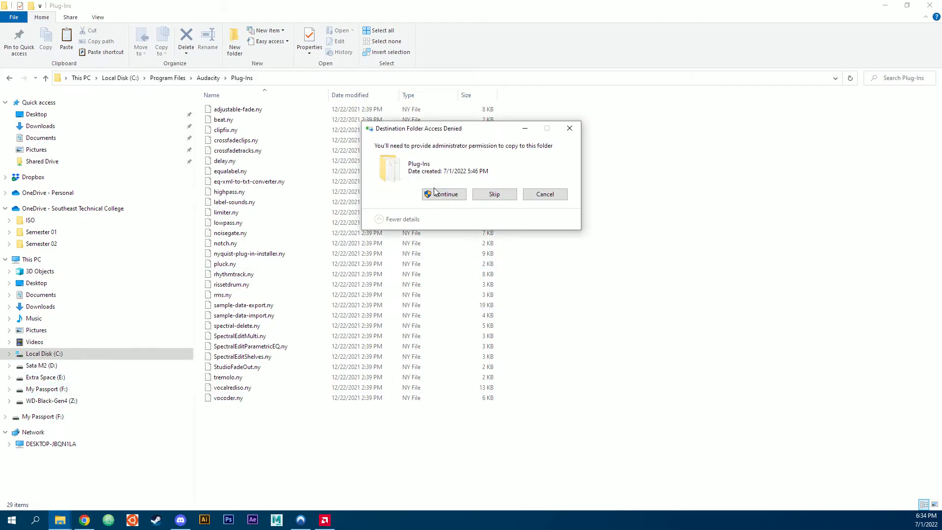
click(444, 195)
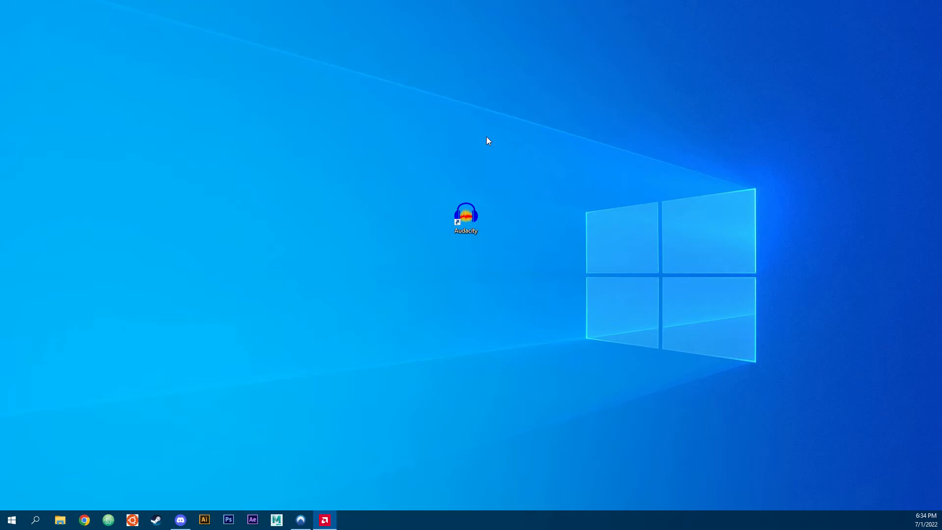
Launch Audacity from its desktop shortcut
click(466, 217)
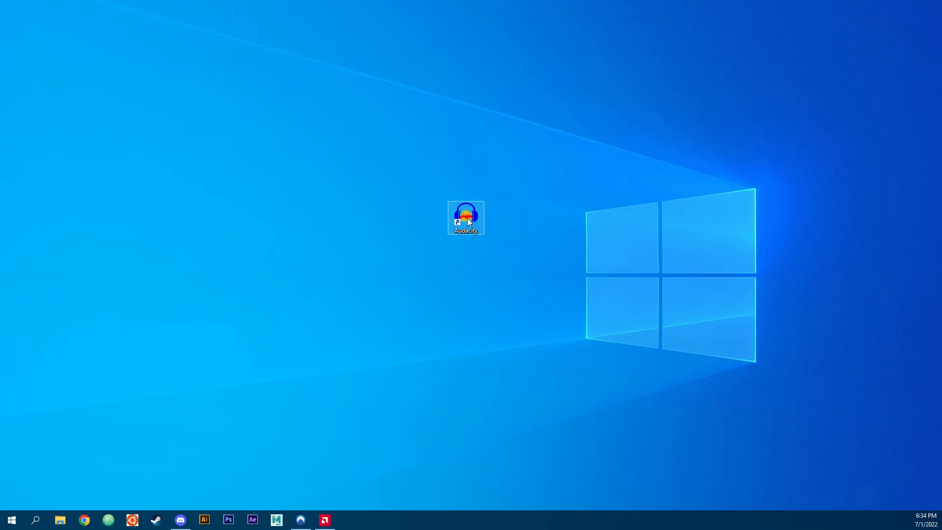
double_click(466, 218)
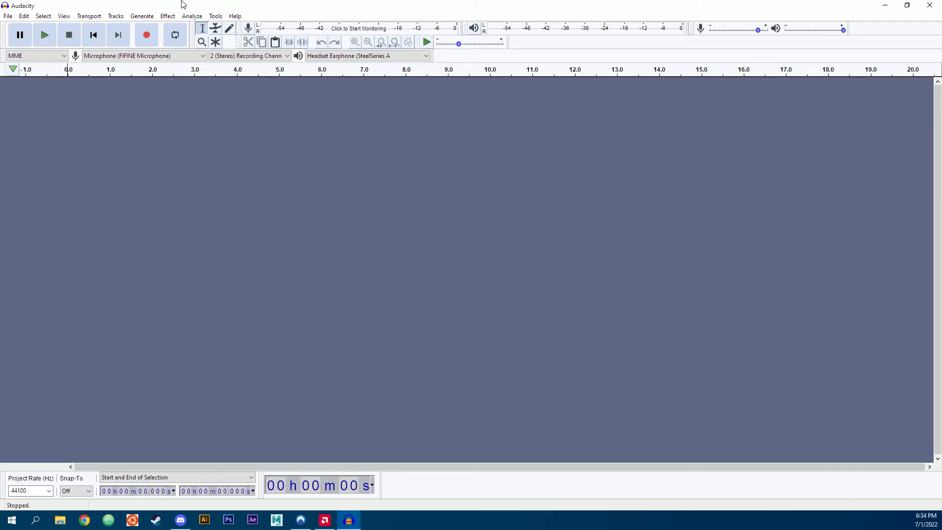
Enable ACX Check in Tools > Add / Remove Plug-ins, then start a new recording
click(215, 16)
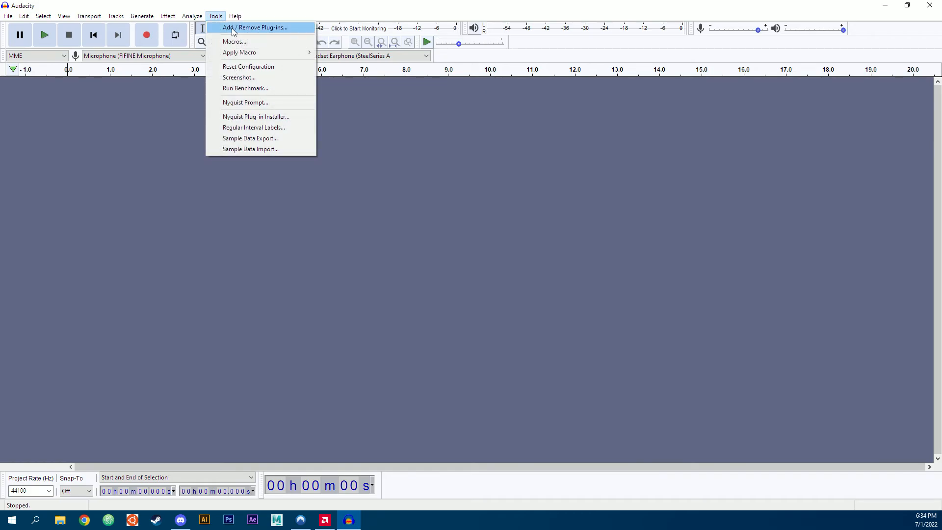
click(257, 27)
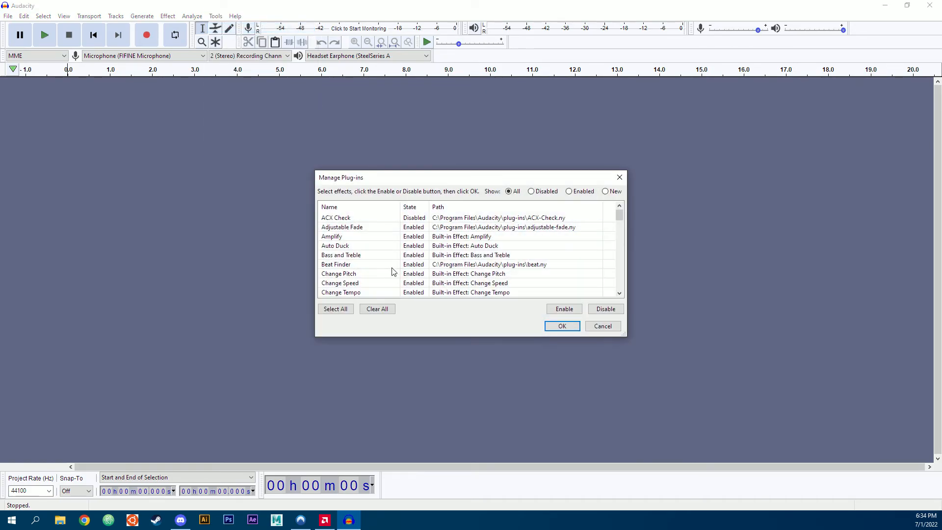
click(335, 217)
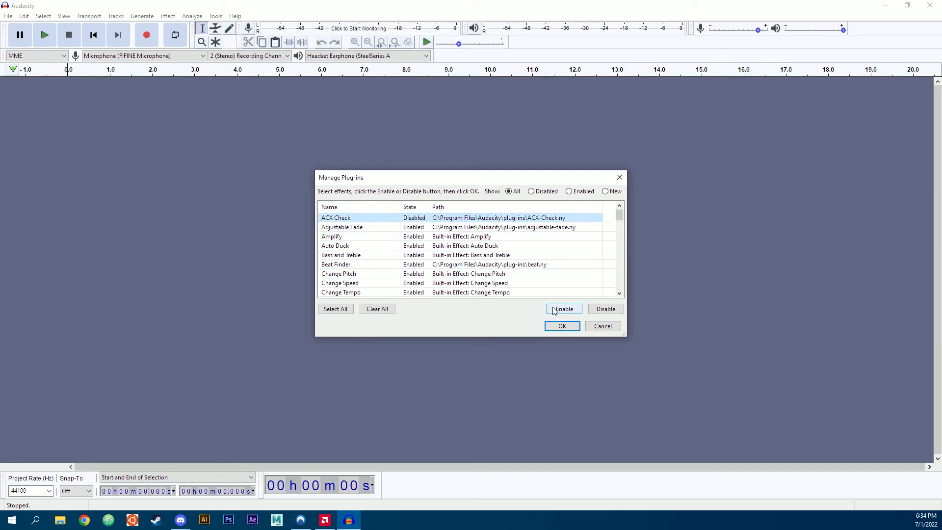
click(562, 325)
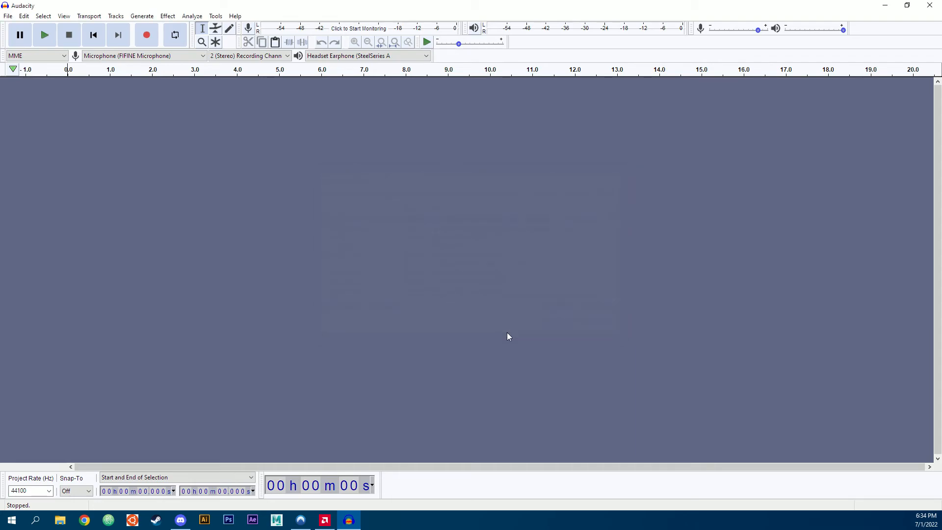
click(146, 34)
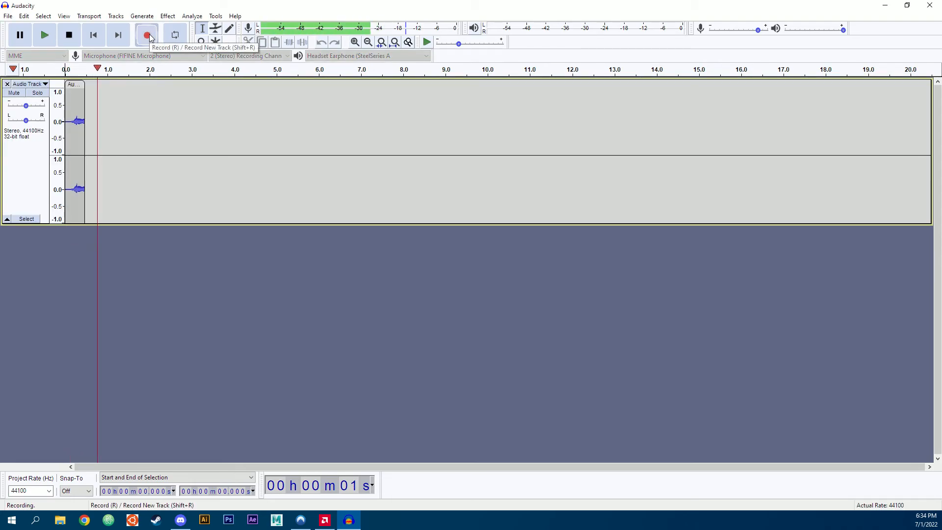
Stop recording, run Analyze > ACX Check, and drag its results dialog left
click(69, 35)
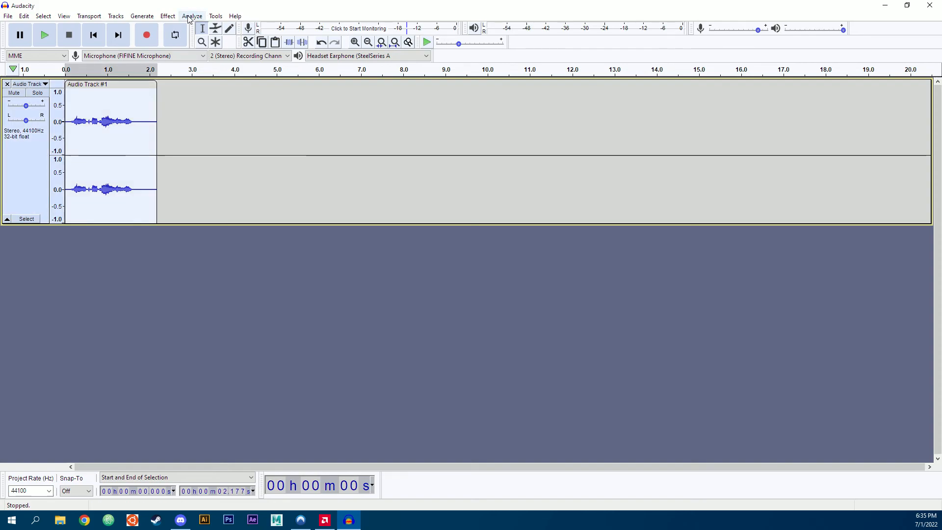
click(192, 16)
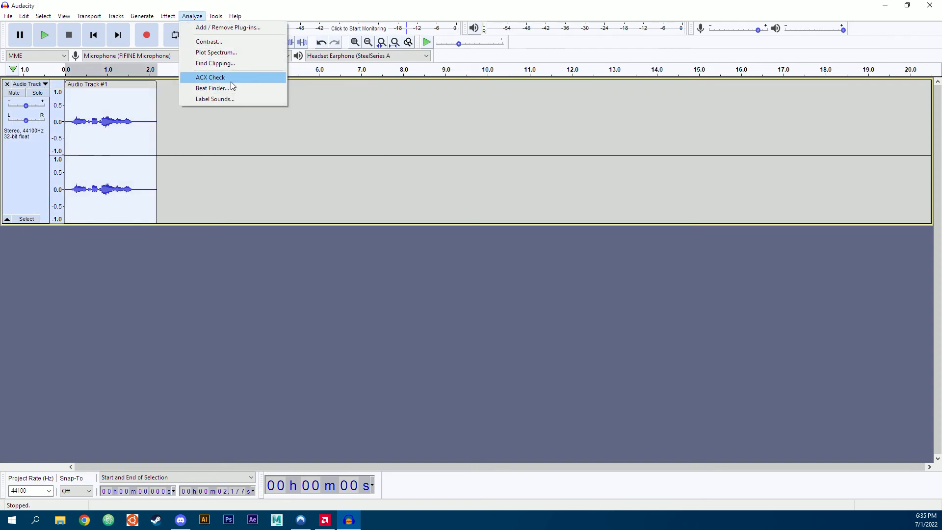
click(210, 77)
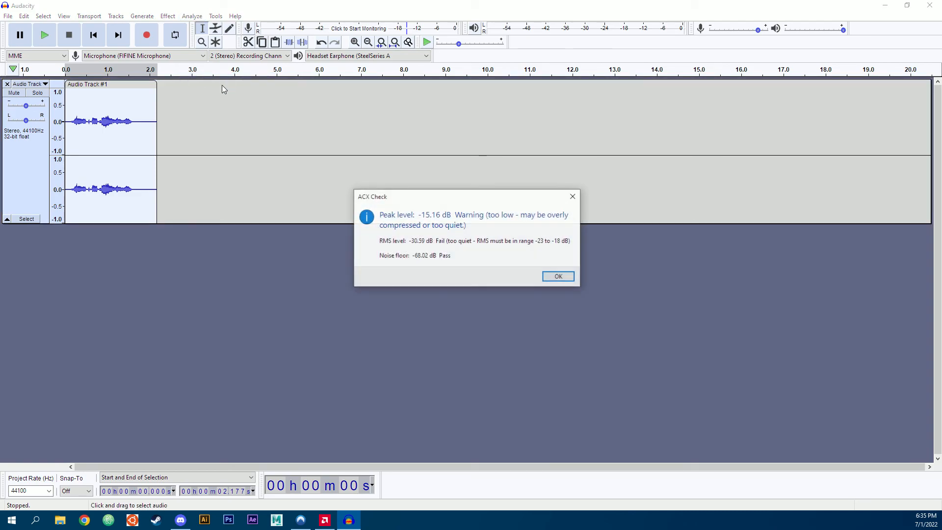
drag(468, 196, 310, 193)
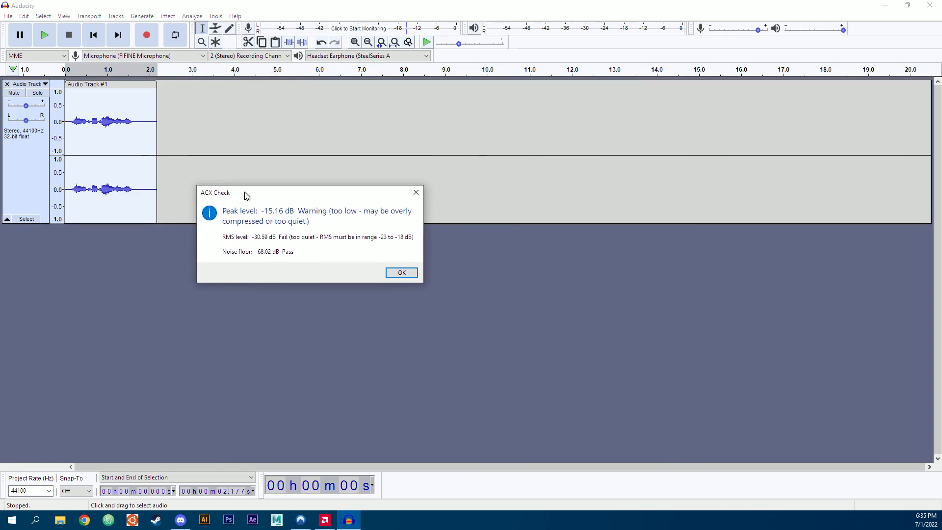